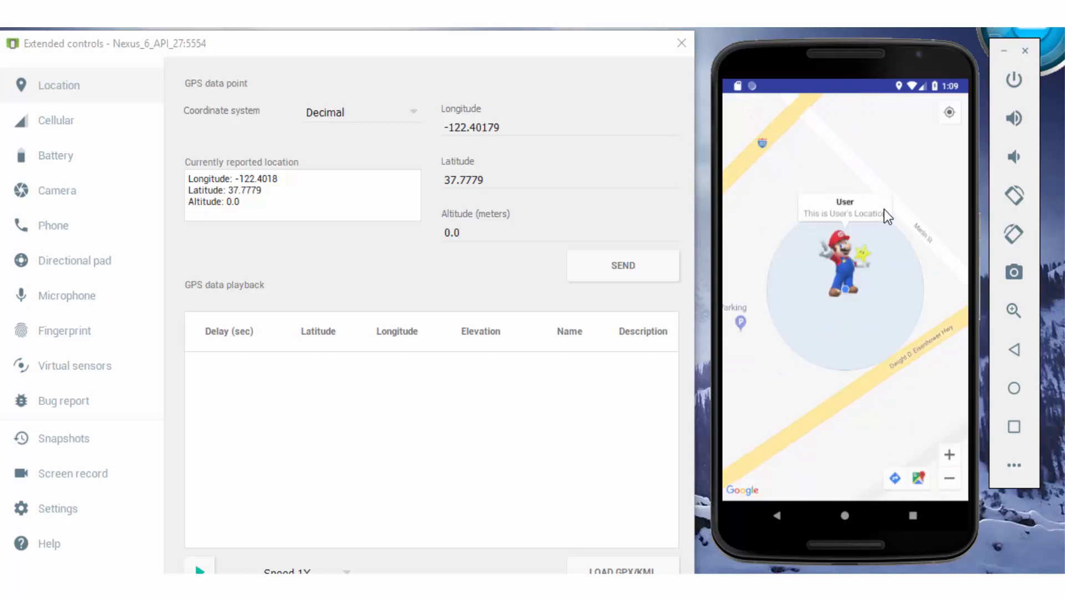
{"action": "mouse_move", "coordinate": [848, 217]}
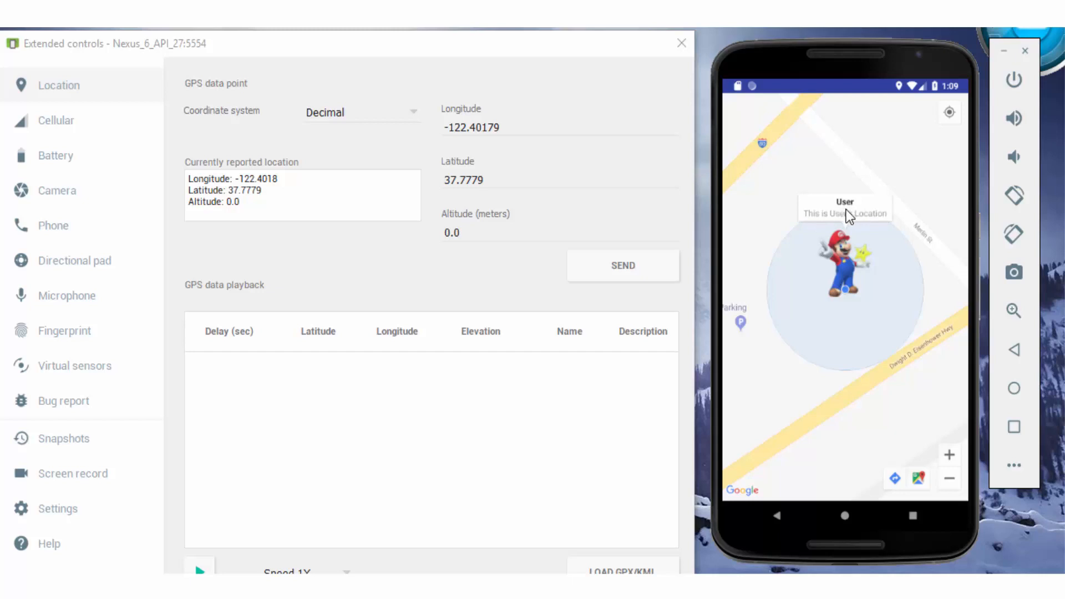
{"action": "mouse_move", "coordinate": [952, 480]}
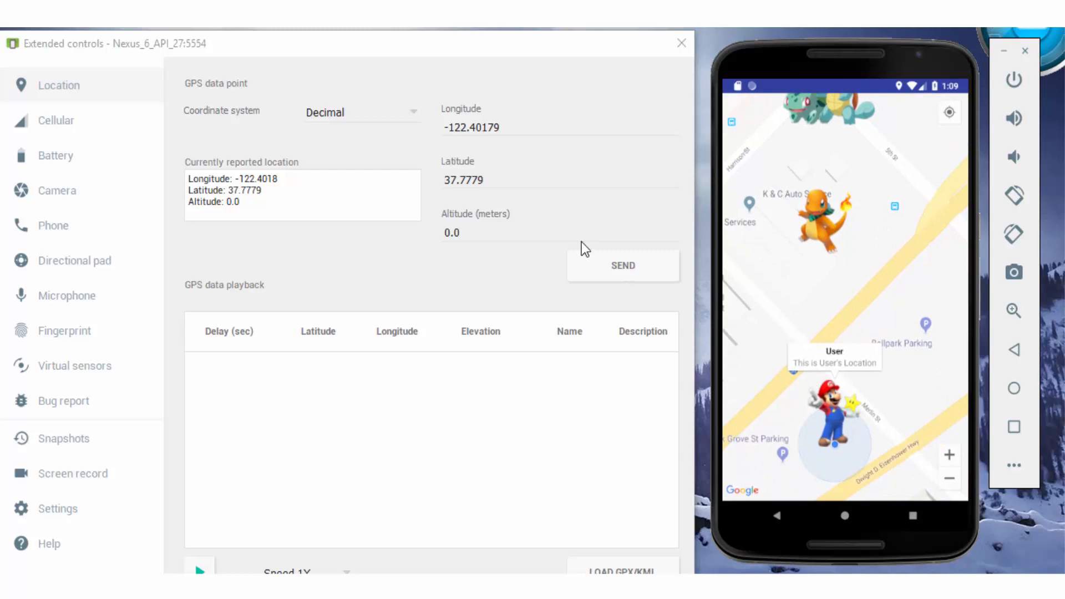
Change the latitude to 37.7785 in the Extended controls Location panel
{"action": "left_click", "coordinate": [558, 180]}
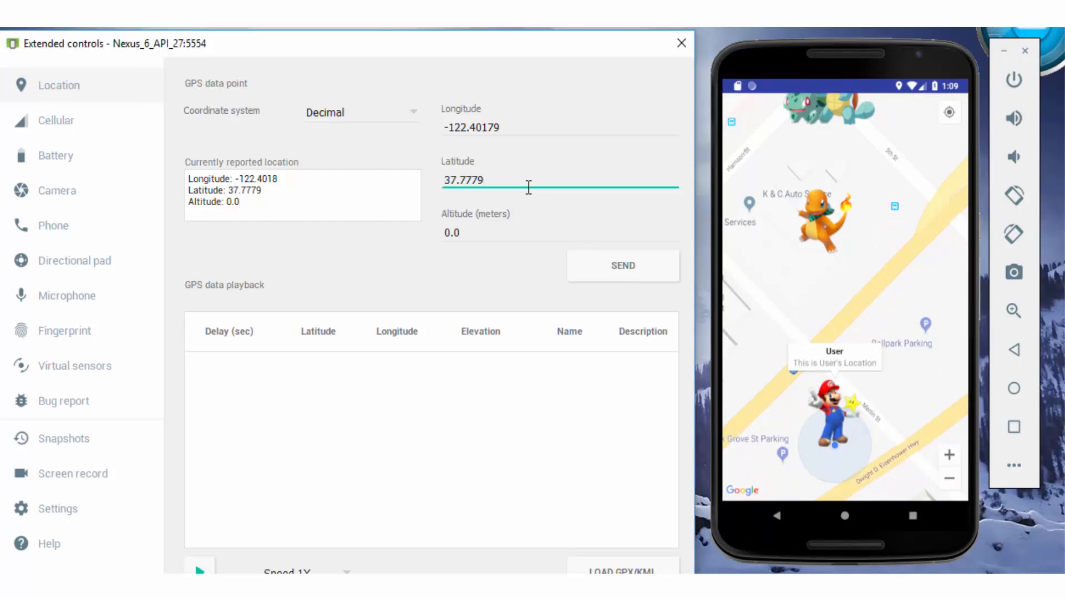
{"action": "key", "text": "BackSpace"}
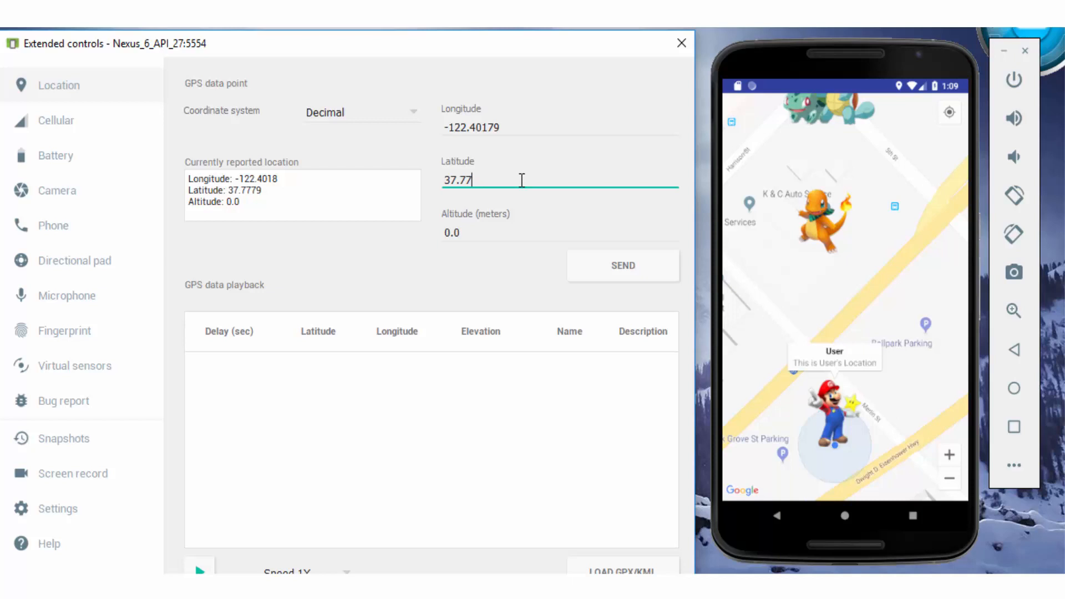
{"action": "type", "text": "85"}
{"action": "left_click", "coordinate": [561, 126]}
{"action": "type", "text": "-122.40185"}
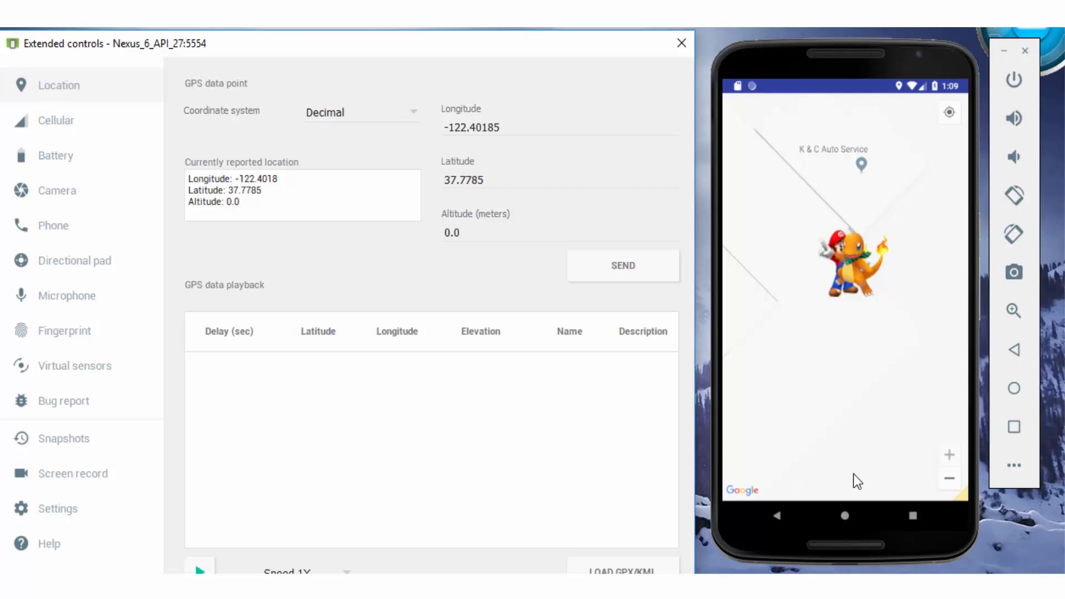
{"action": "mouse_move", "coordinate": [875, 418]}
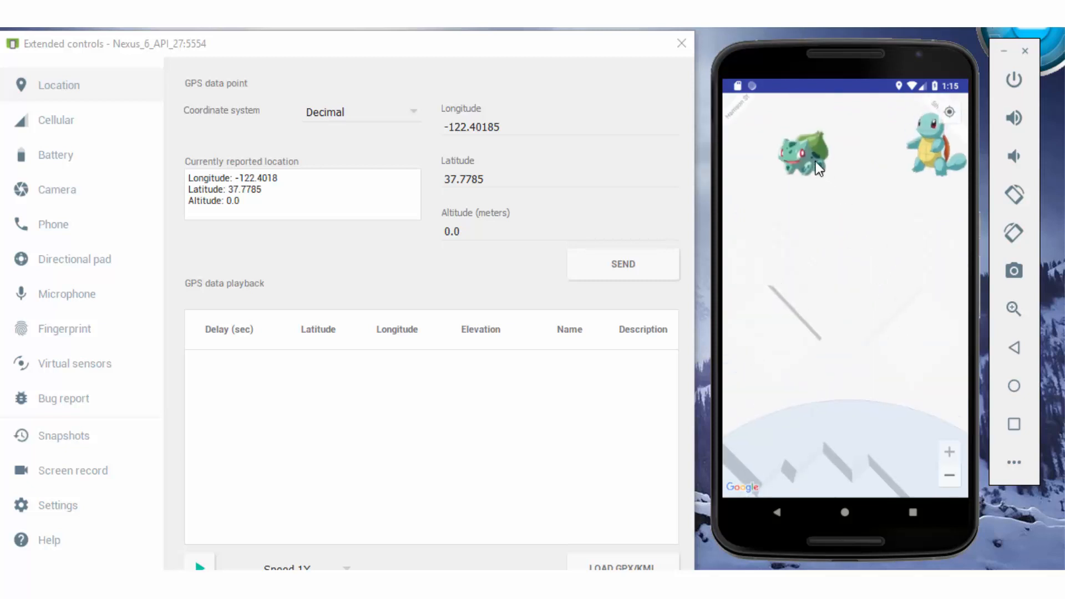
Tap the Bulbasaur marker to reveal its info bubble with power 55.9
{"action": "left_click", "coordinate": [801, 153]}
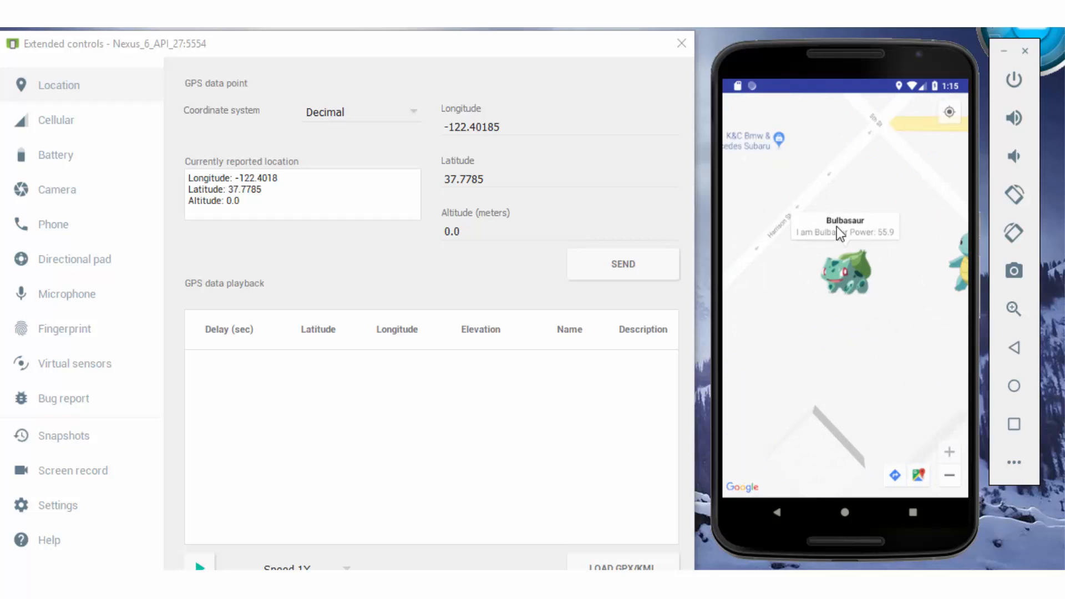
{"action": "mouse_move", "coordinate": [907, 249]}
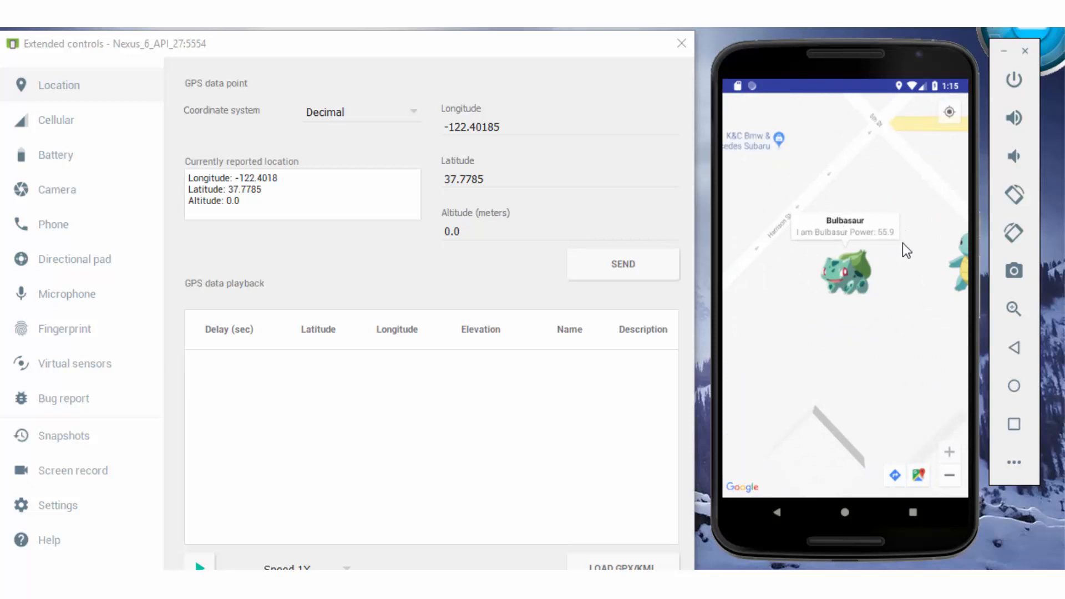